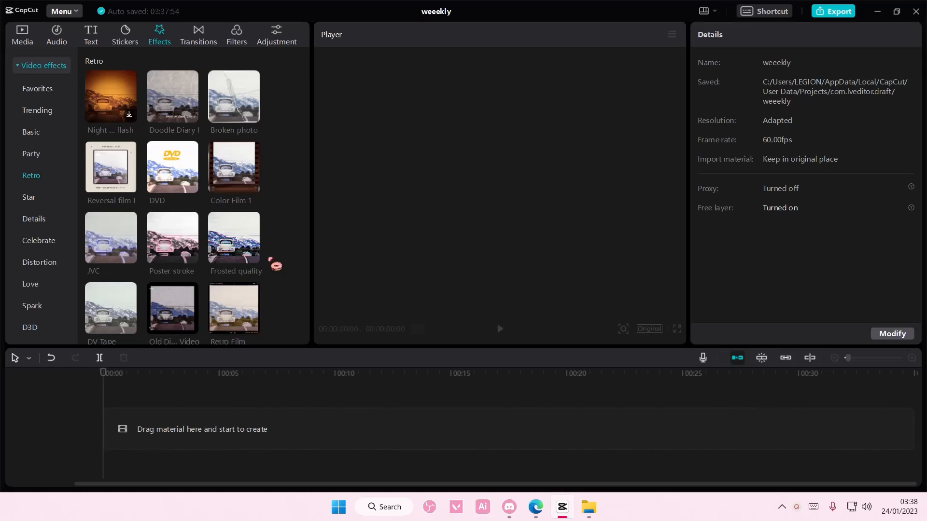
{"action": "mouse_move", "coordinate": [348, 200]}
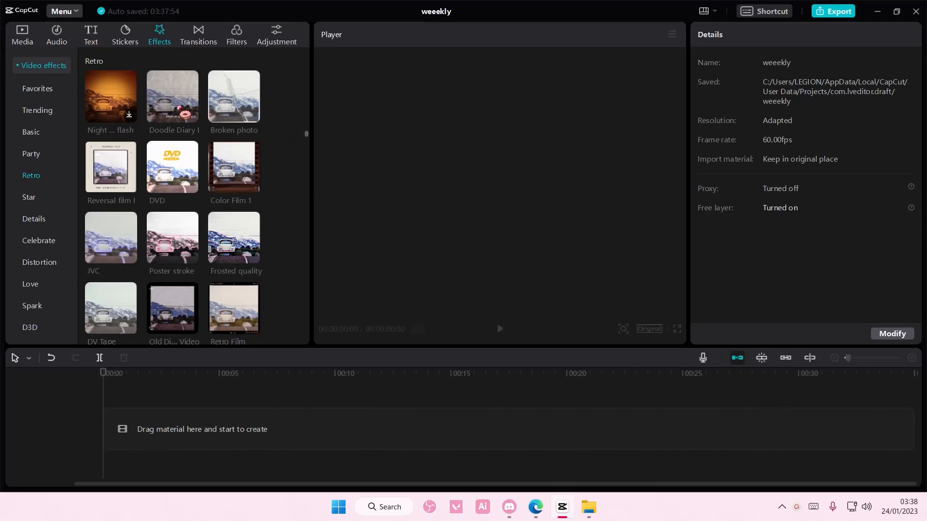
{"action": "mouse_move", "coordinate": [233, 167]}
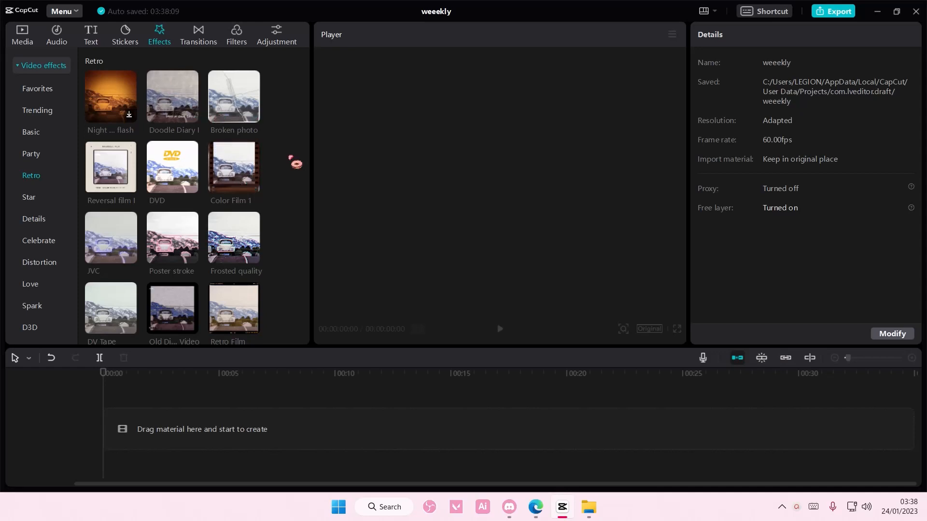
- Start Delete account from the Account menu and authorize CapCut Desktop through TikTok sign-in
{"action": "left_click", "coordinate": [61, 10]}
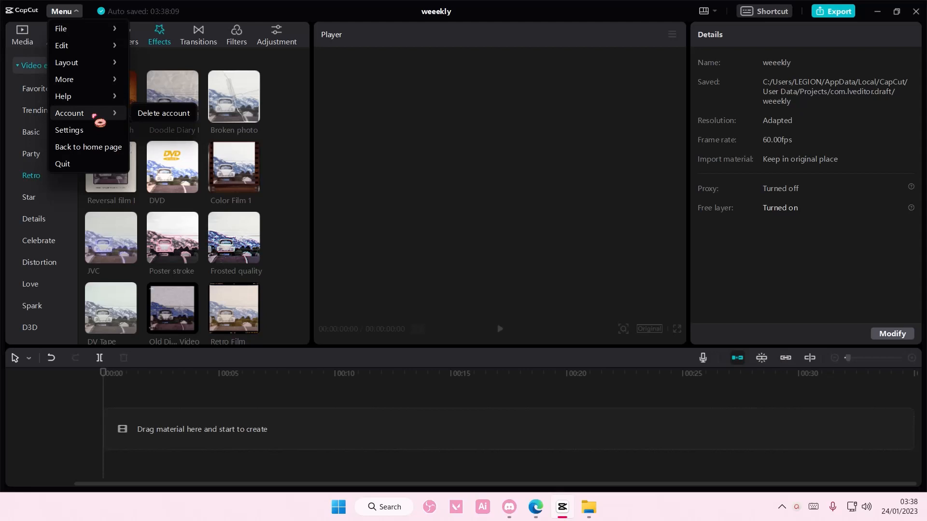
{"action": "left_click", "coordinate": [163, 113]}
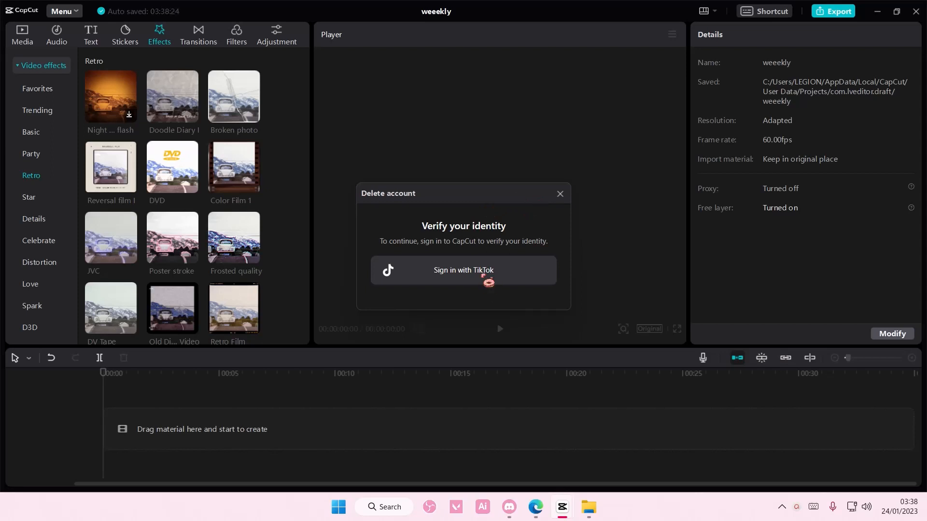
{"action": "mouse_move", "coordinate": [511, 276]}
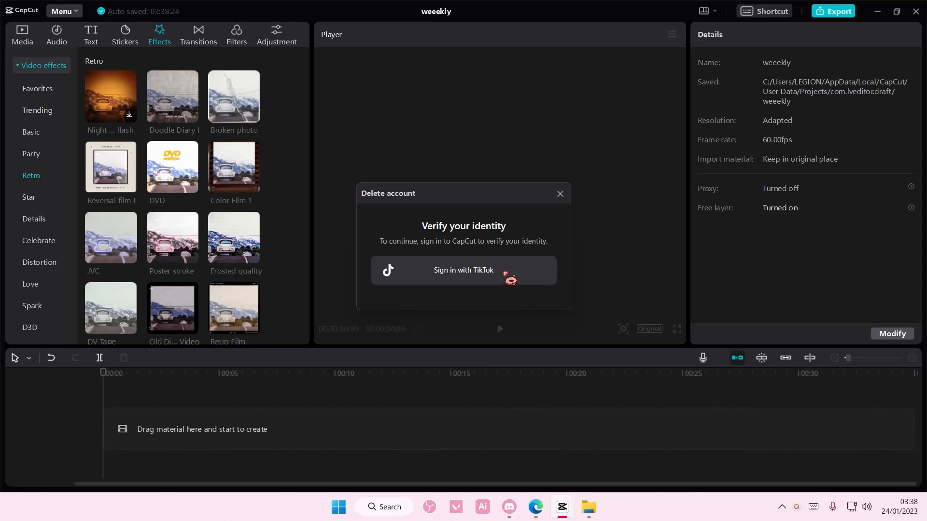
{"action": "left_click", "coordinate": [462, 270]}
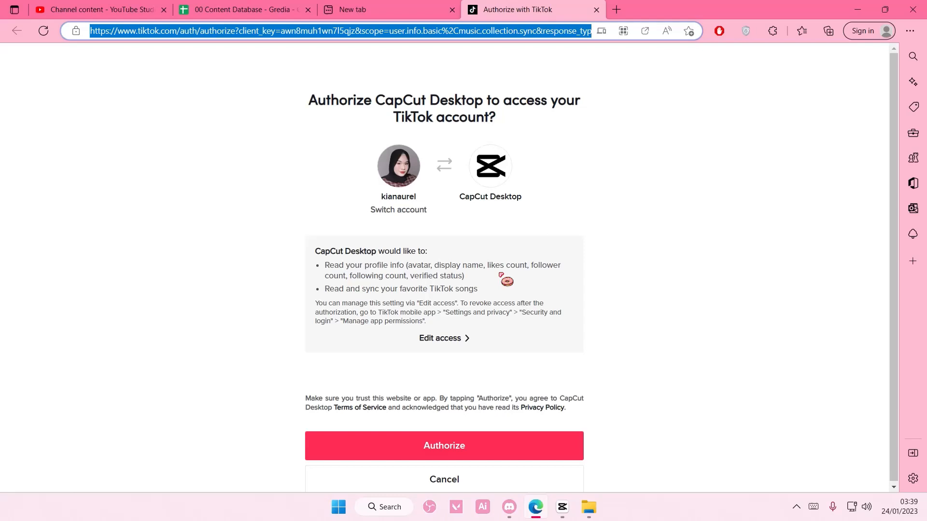
{"action": "left_click", "coordinate": [444, 446]}
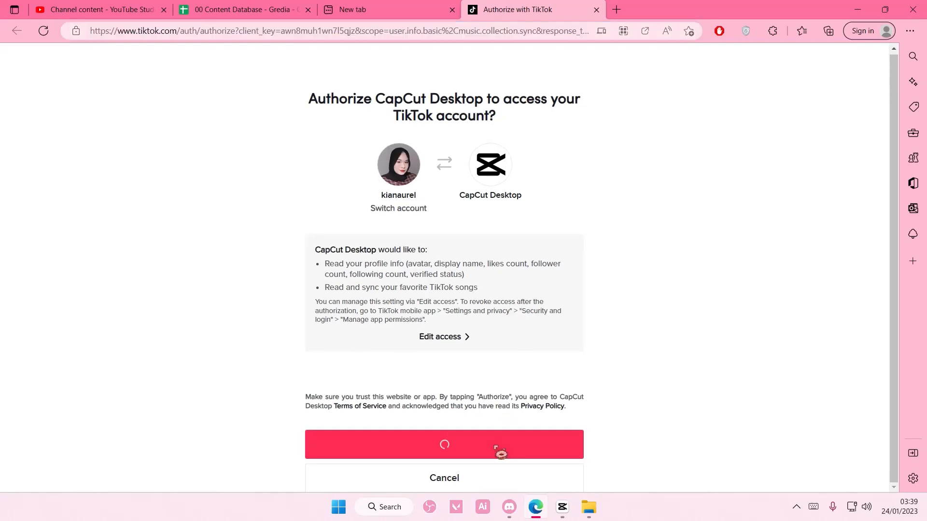
{"action": "left_click", "coordinate": [443, 444]}
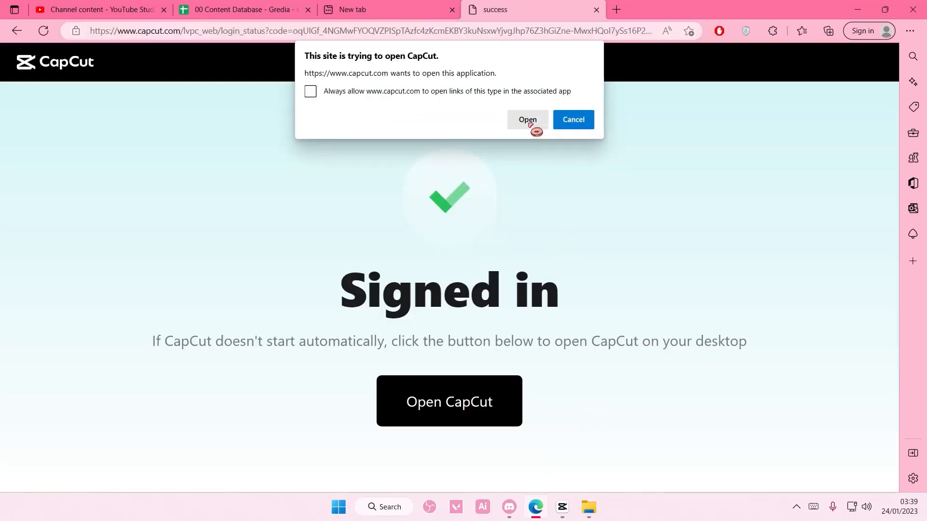
- Reopen CapCut from the browser, pass verification, request deletion, then cancel the final confirmation
{"action": "left_click", "coordinate": [527, 119]}
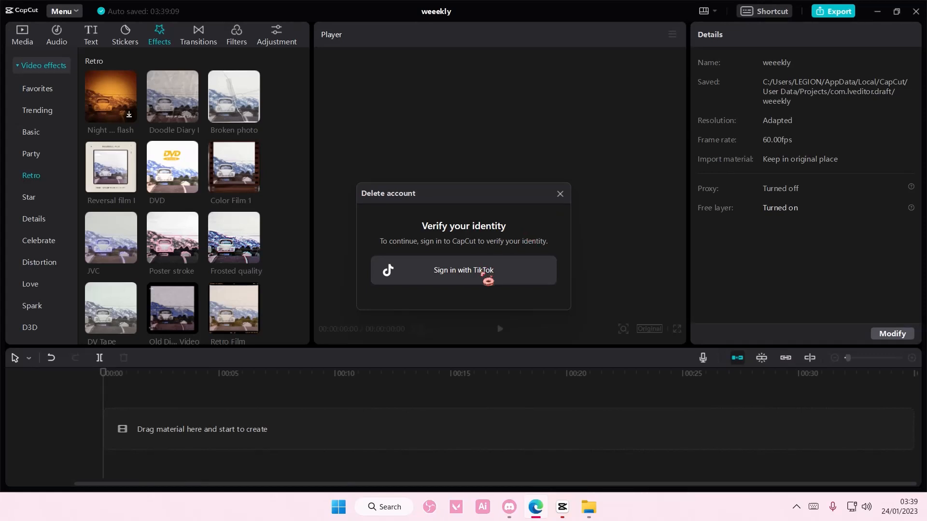
{"action": "left_click", "coordinate": [463, 271]}
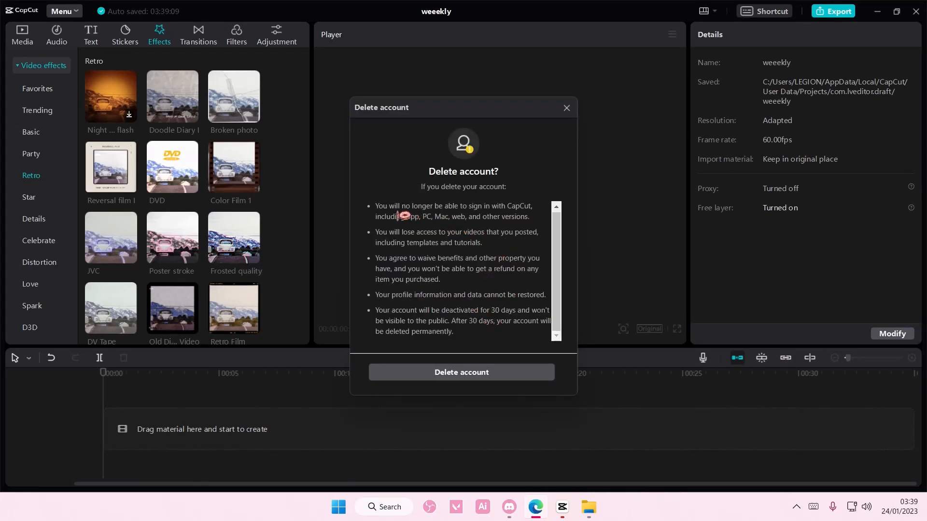
{"action": "mouse_move", "coordinate": [502, 257]}
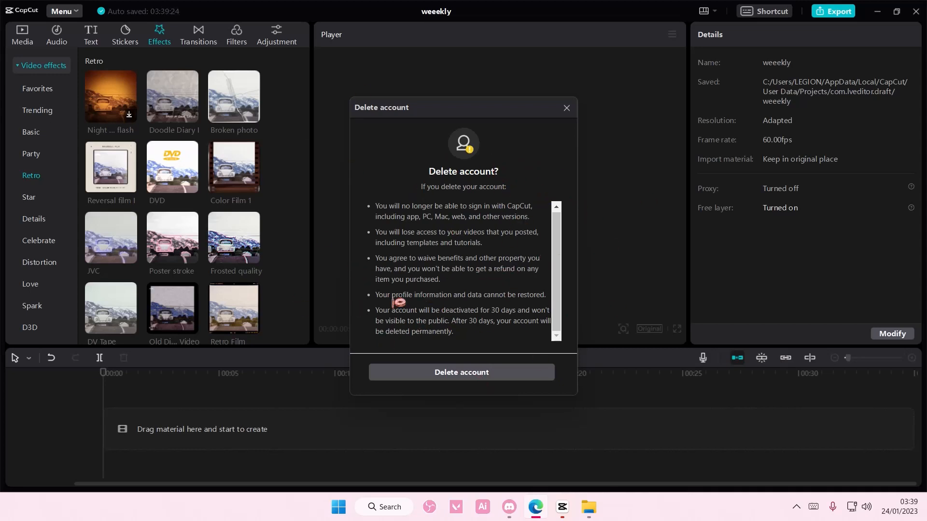
{"action": "left_click", "coordinate": [460, 372]}
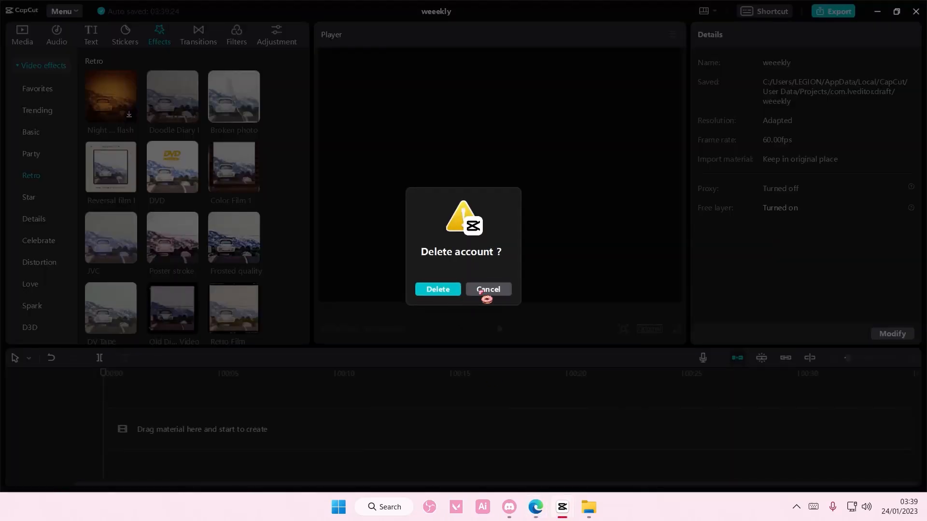
{"action": "left_click", "coordinate": [437, 289]}
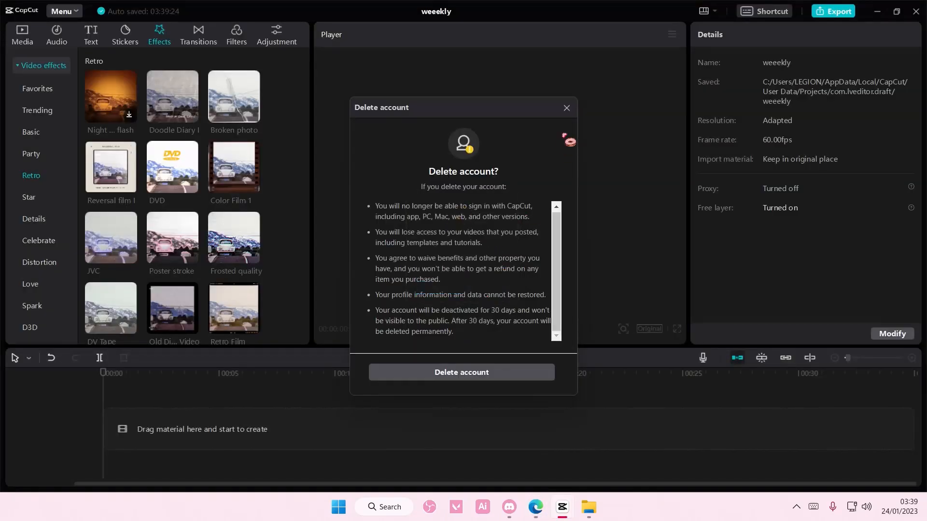
- Close the Delete account warning dialog to return to the empty 'weeekly' project
{"action": "left_click", "coordinate": [565, 108]}
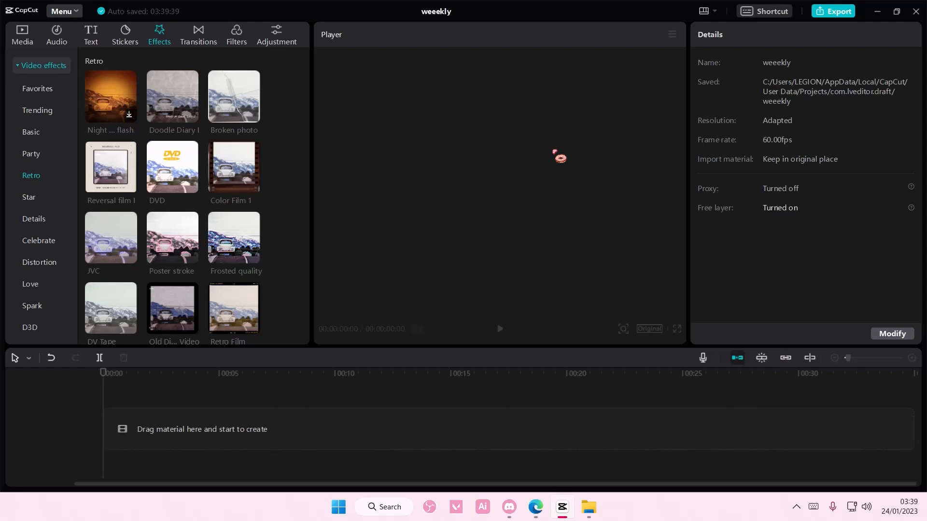
{"action": "mouse_move", "coordinate": [581, 323]}
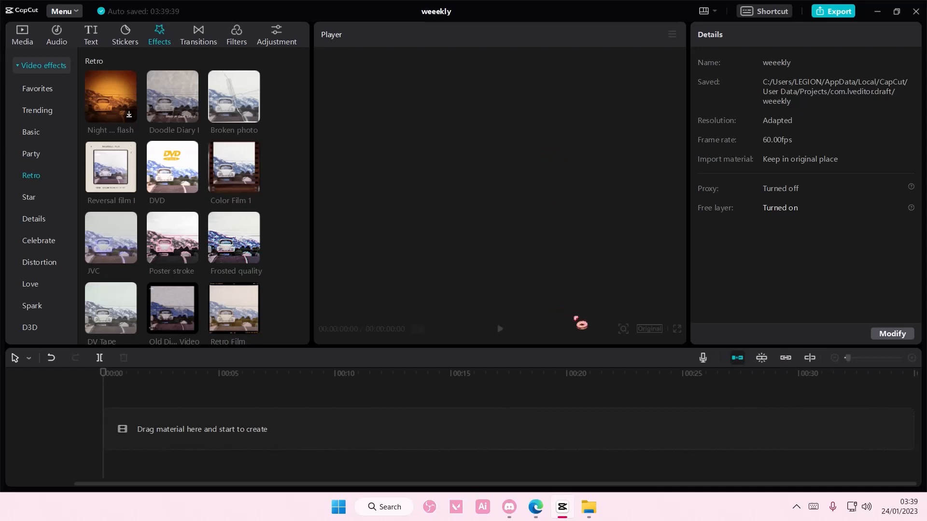
{"action": "mouse_move", "coordinate": [650, 409]}
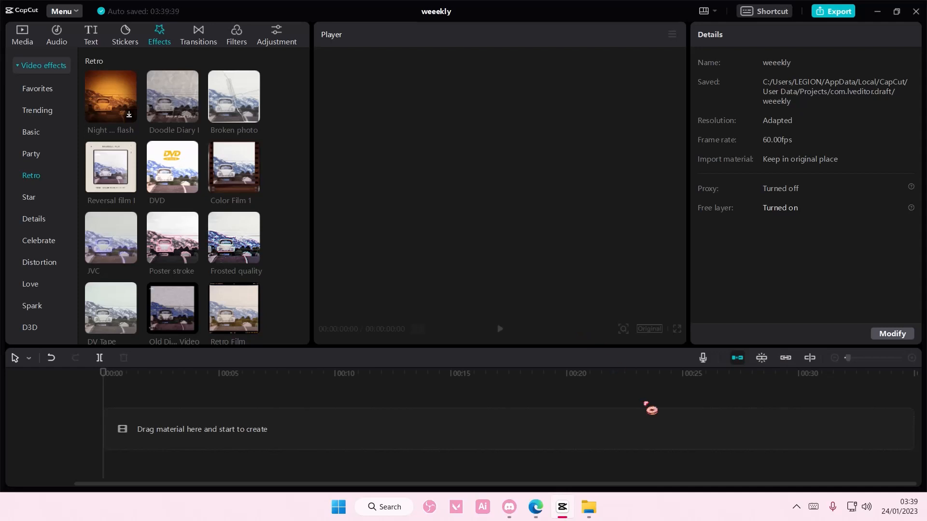